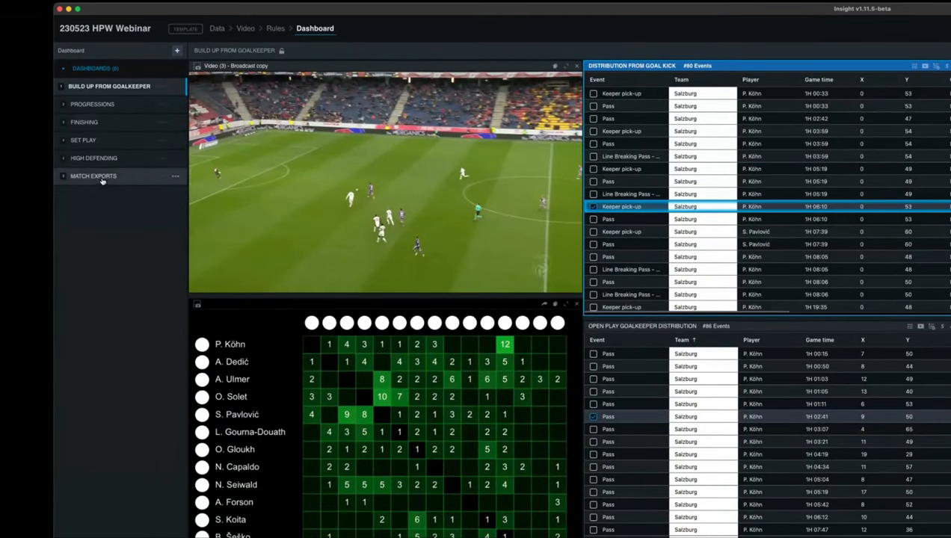
- Browse the Progressions, Finishing and table dashboards, then return to goalkeeper distribution's Field widget properties
click(93, 104)
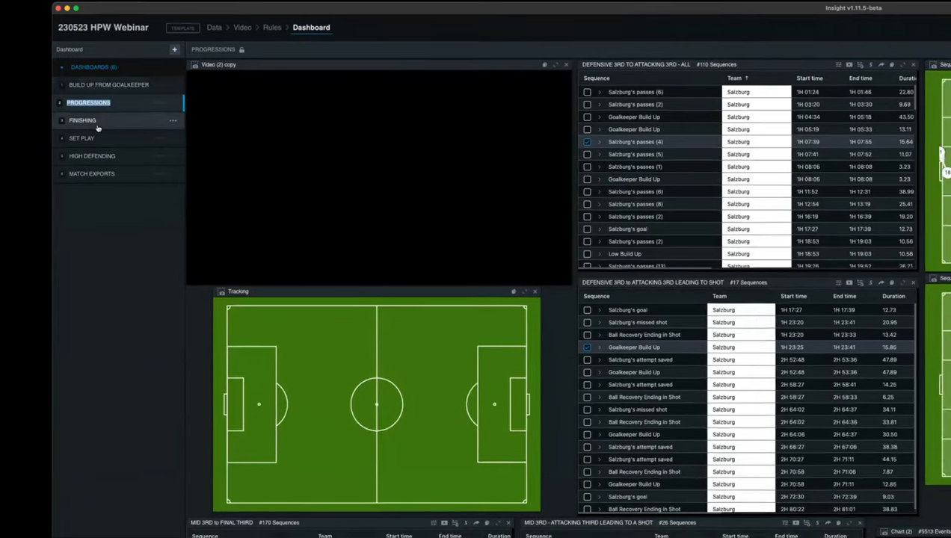
click(82, 119)
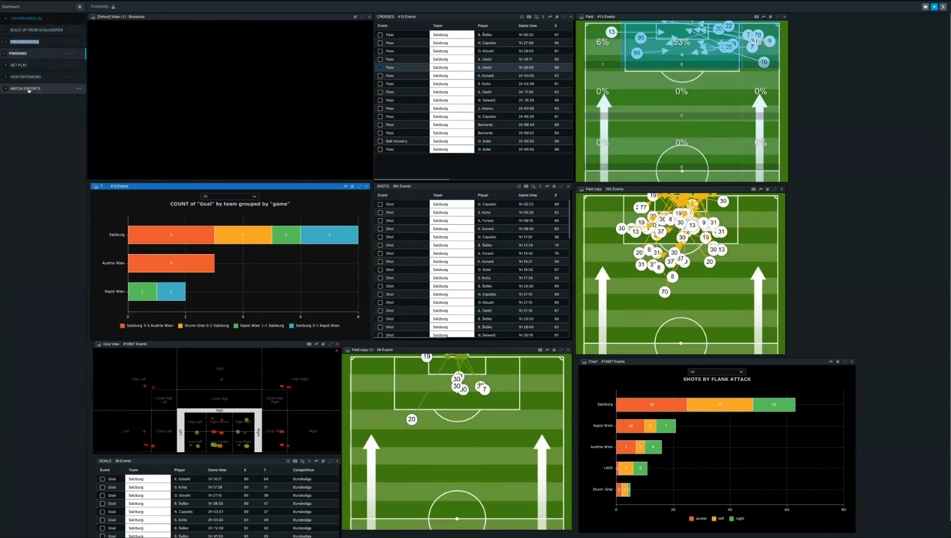
click(24, 88)
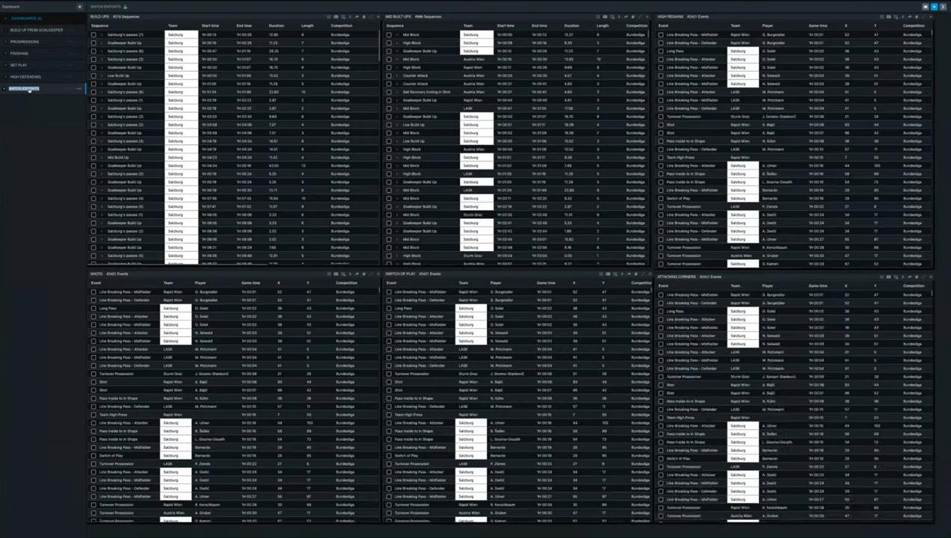
click(36, 30)
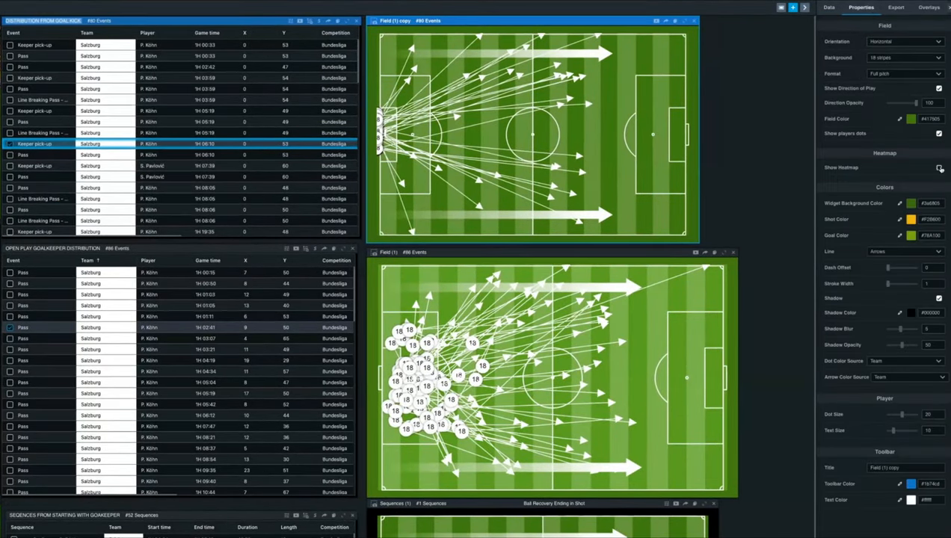
- Enable Show Heatmap on the top pitch map and view its linked data widget
click(939, 167)
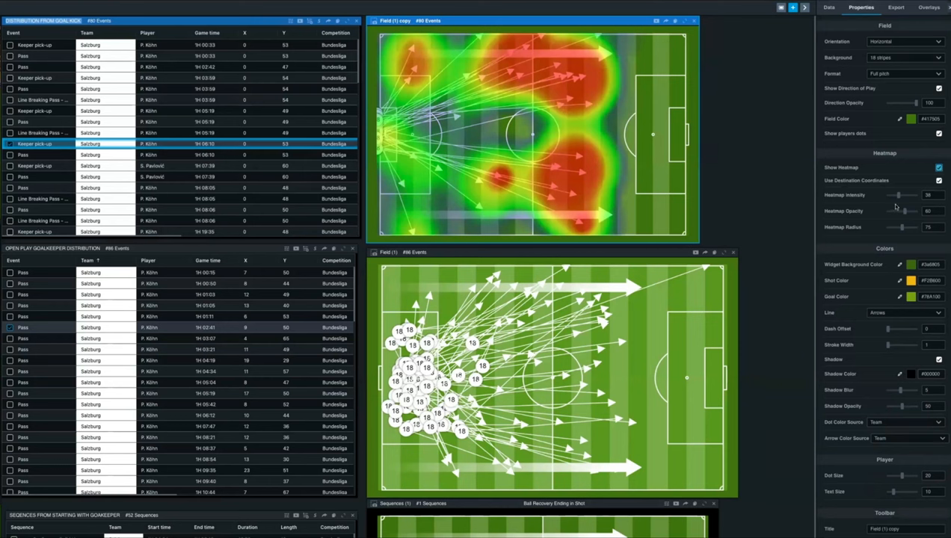
mouse_move(876, 202)
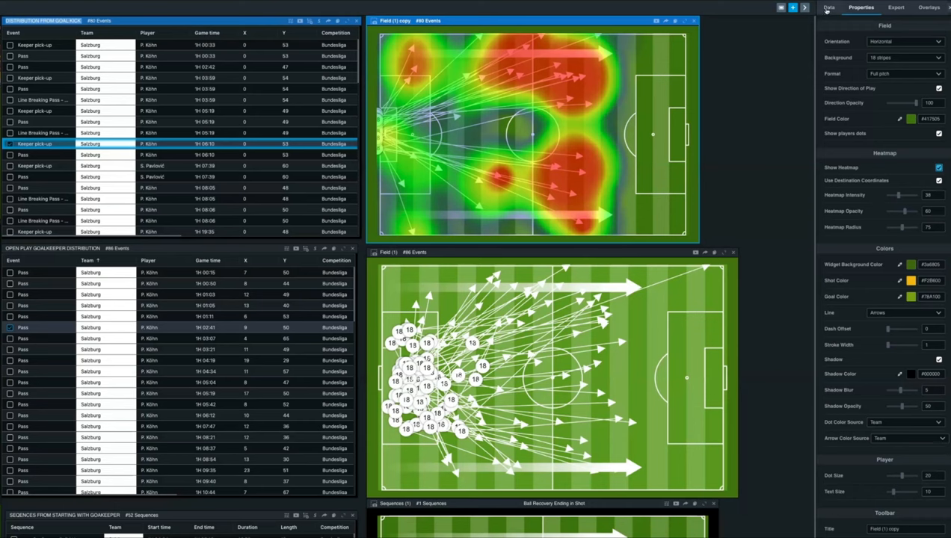
click(828, 6)
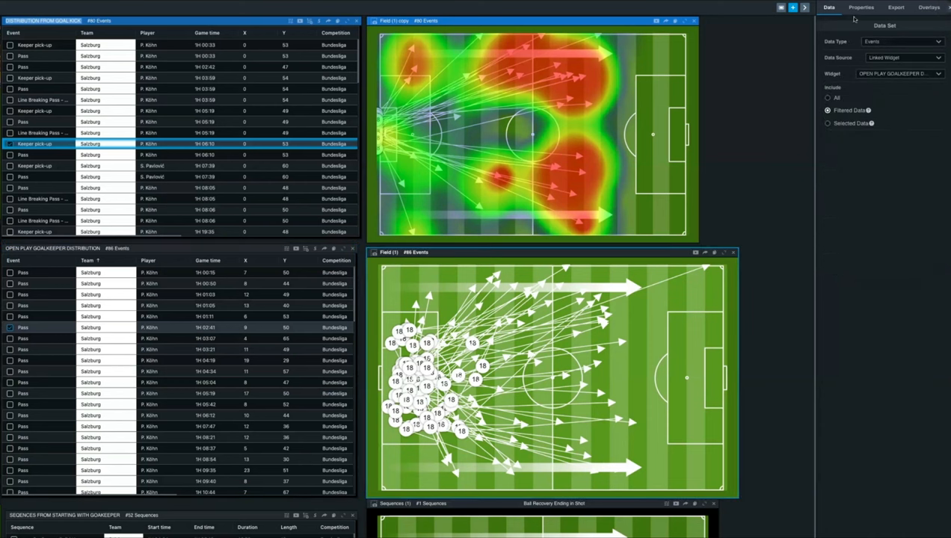
- Enable Show Heatmap on the bottom pitch map
click(862, 6)
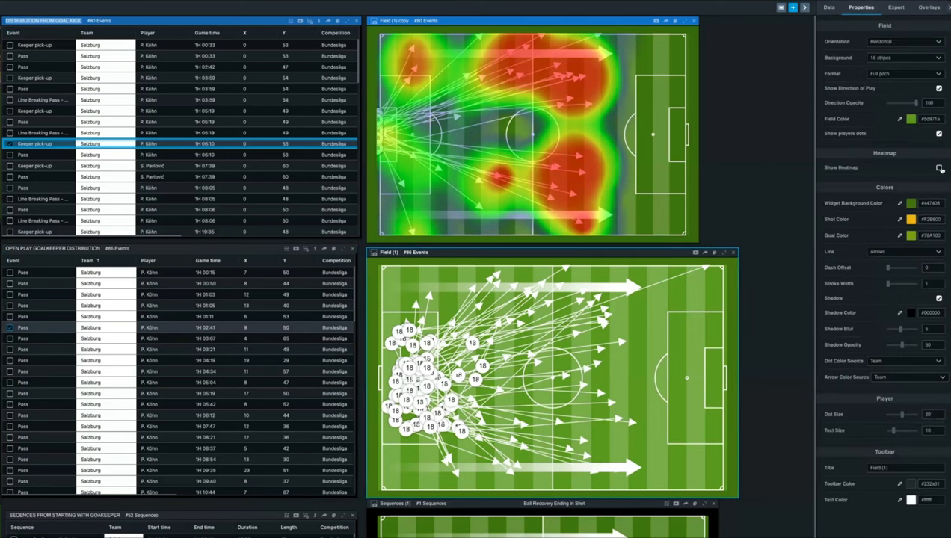
click(939, 167)
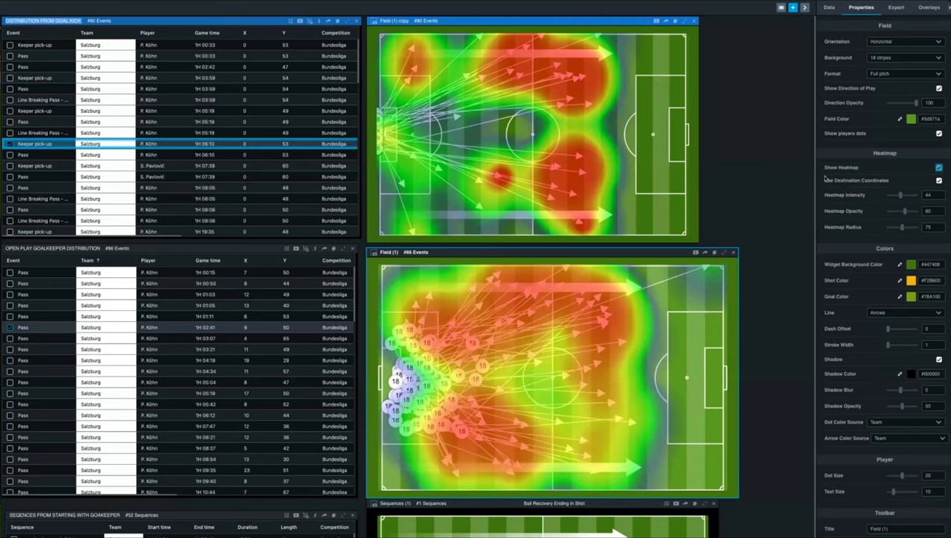
mouse_move(822, 190)
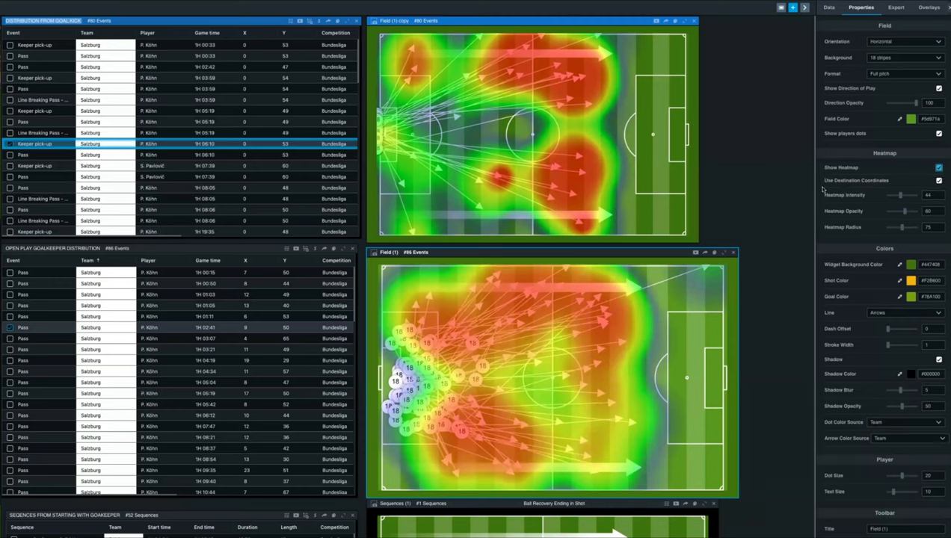
- Add an Events number zone overlay with the main number shown as Percentage
click(929, 6)
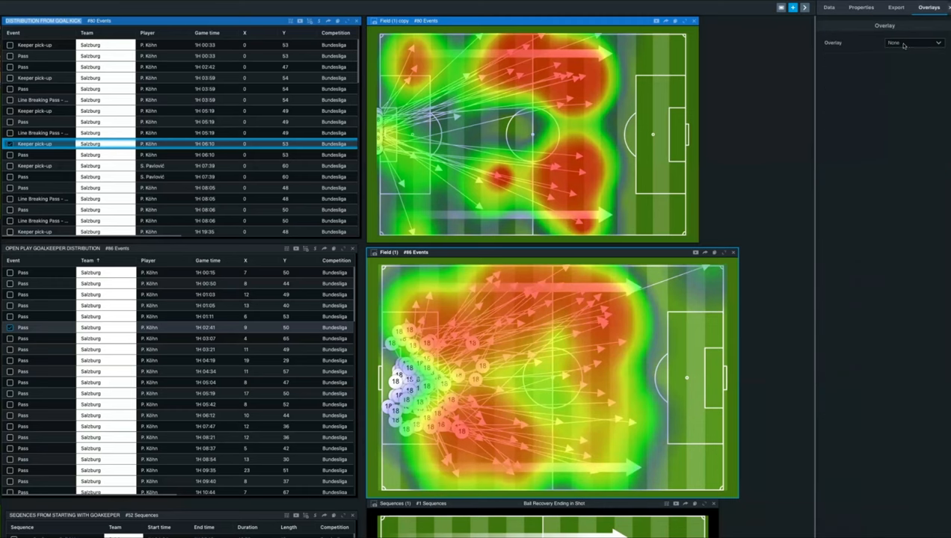
click(914, 42)
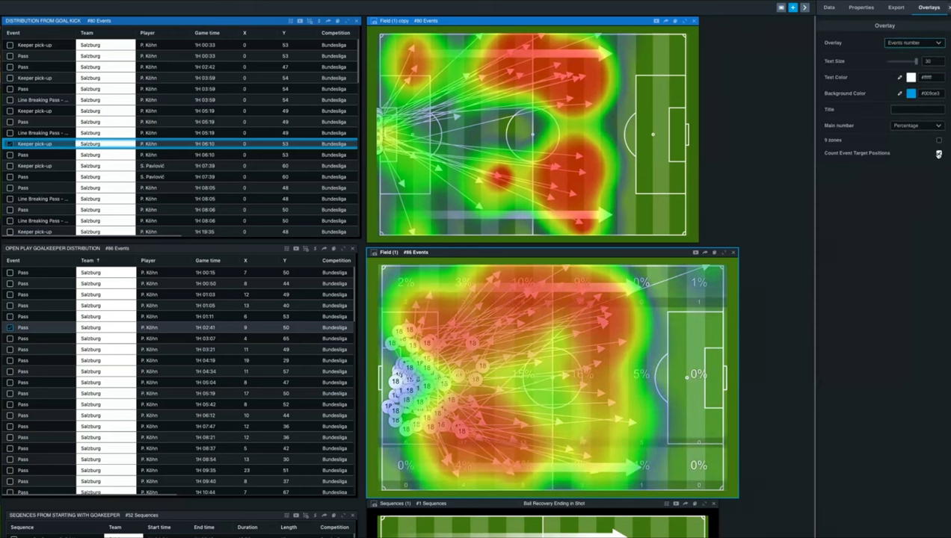
click(915, 126)
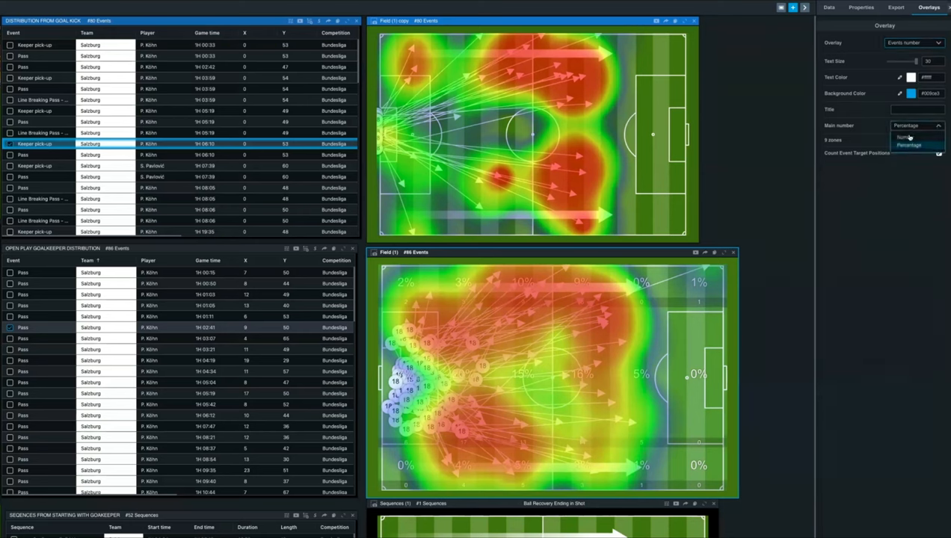
click(909, 135)
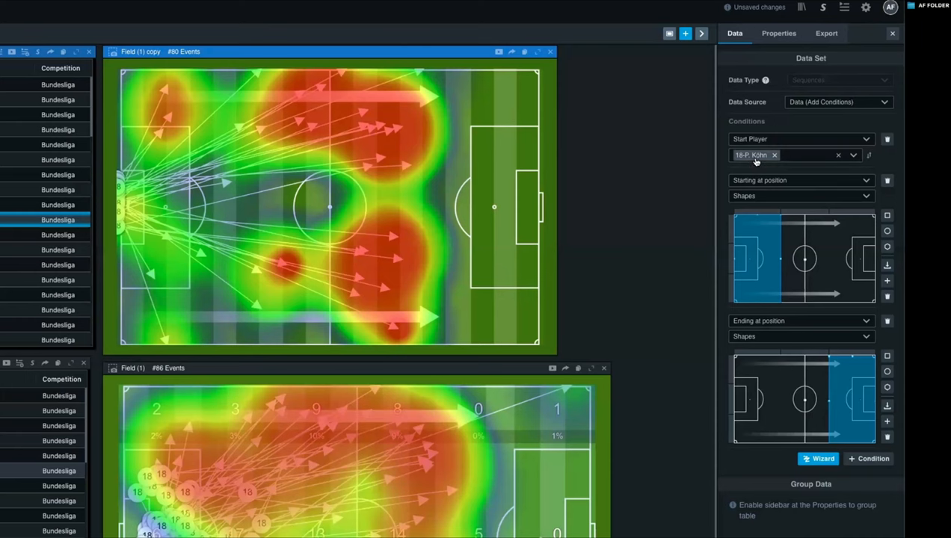
mouse_move(844, 383)
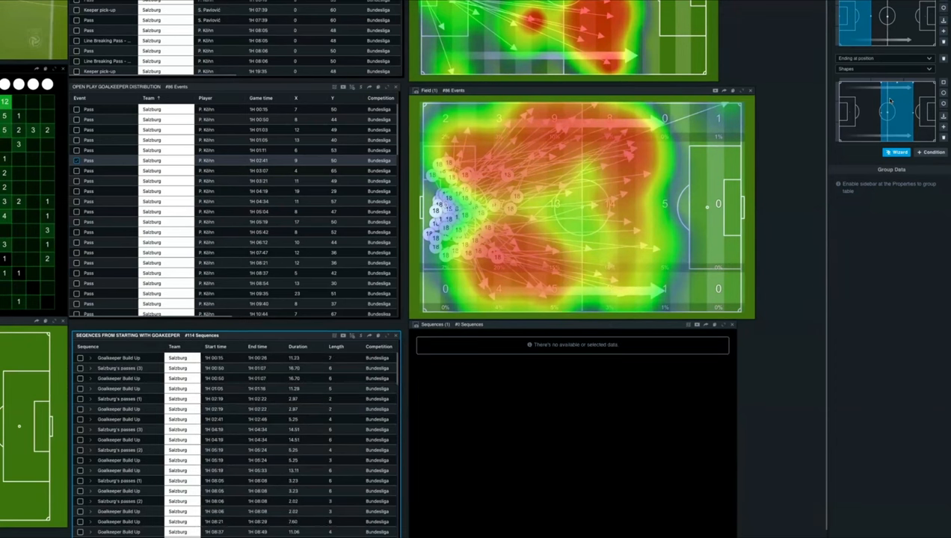
- Restrict the pitch map data to F. Köhn passes from own half into the attacking third
click(120, 378)
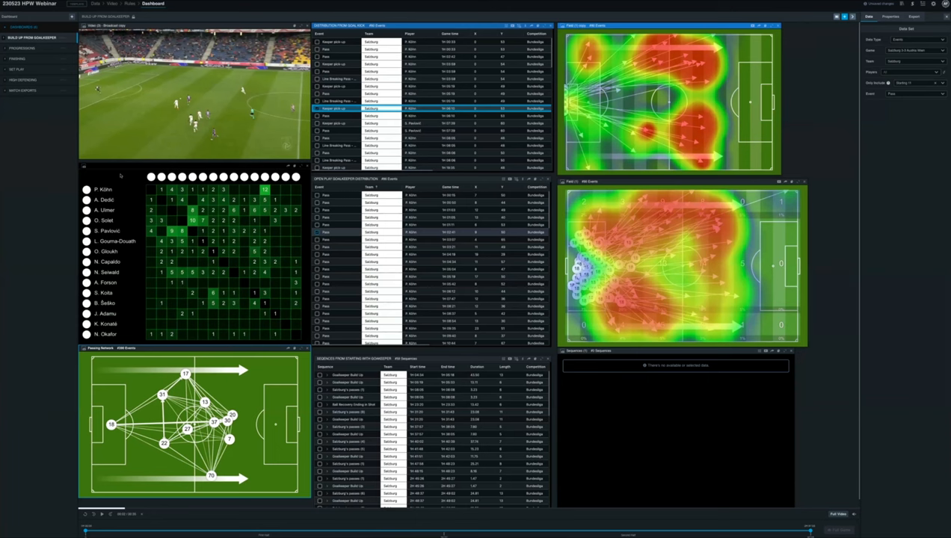
- Switch to the Progressions dashboard and select its sequence pitch map widget for editing
click(22, 47)
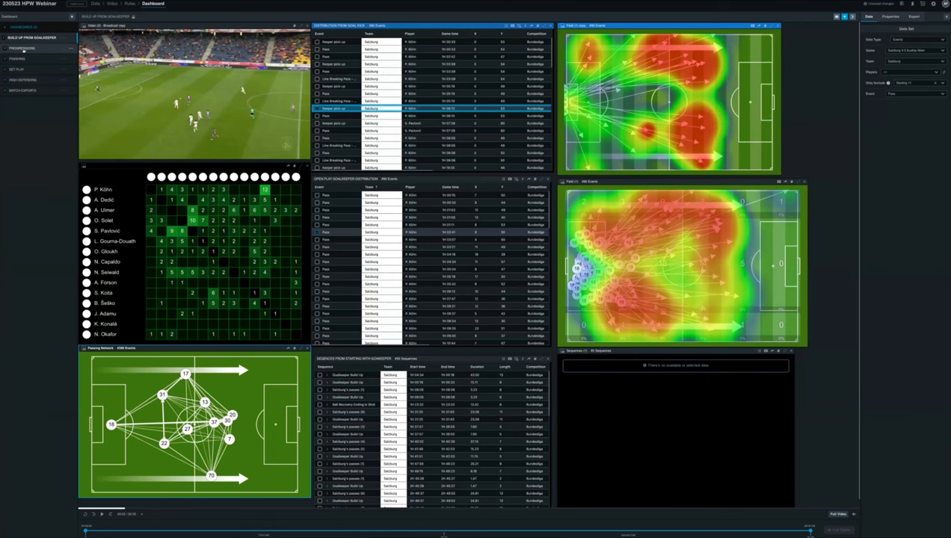
click(21, 48)
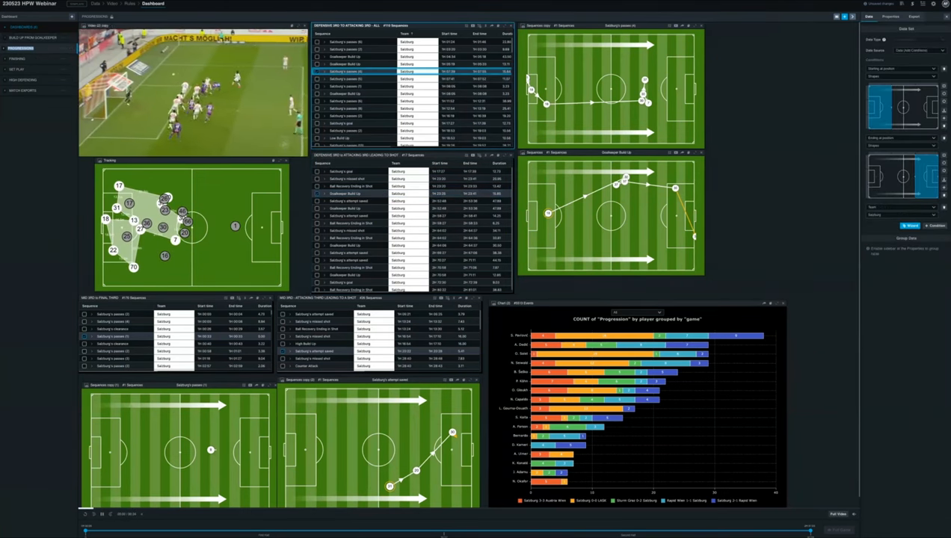
click(102, 514)
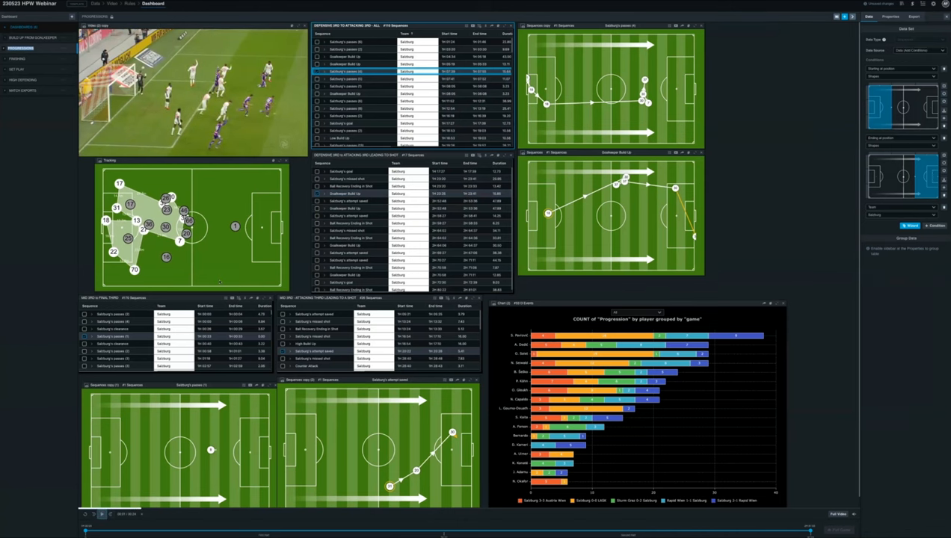
click(102, 514)
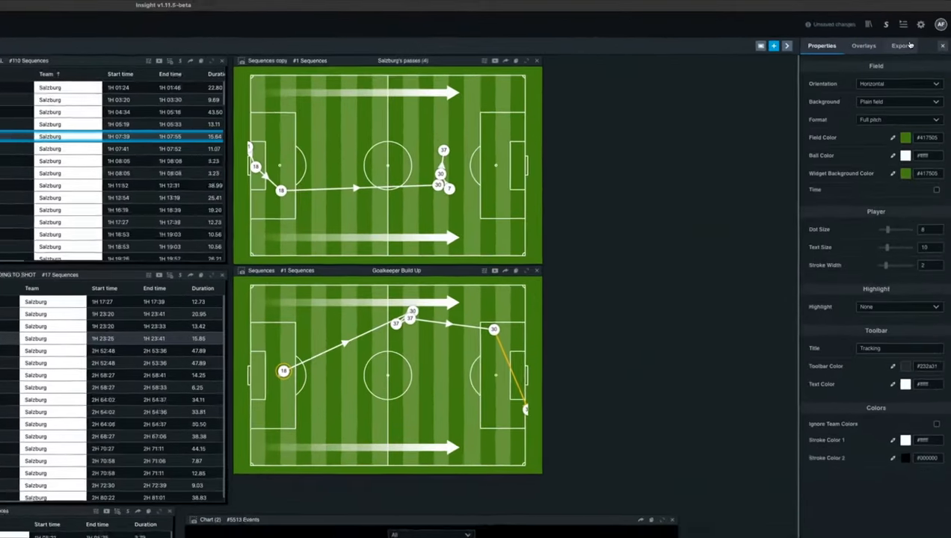
- Review the widget's Export settings at 1080p with Make Tracking Angle
click(903, 44)
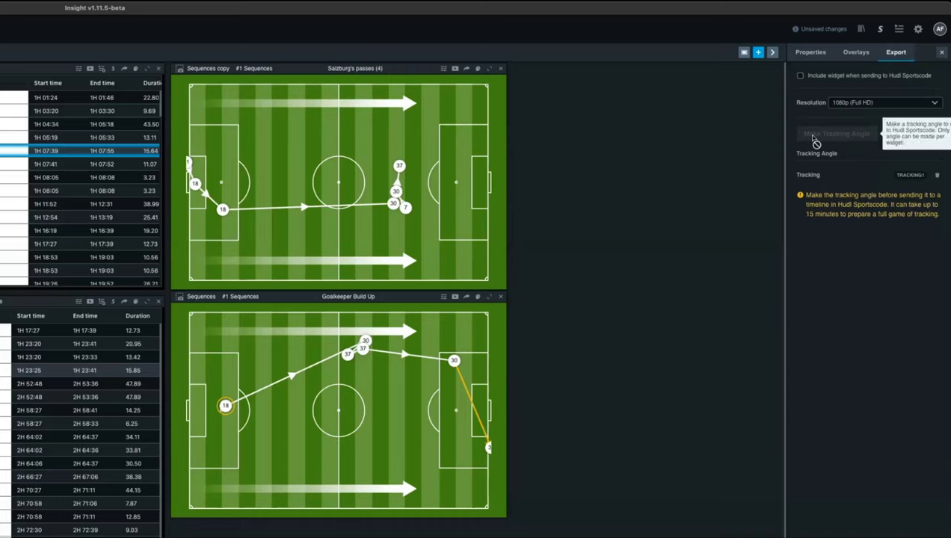
mouse_move(844, 269)
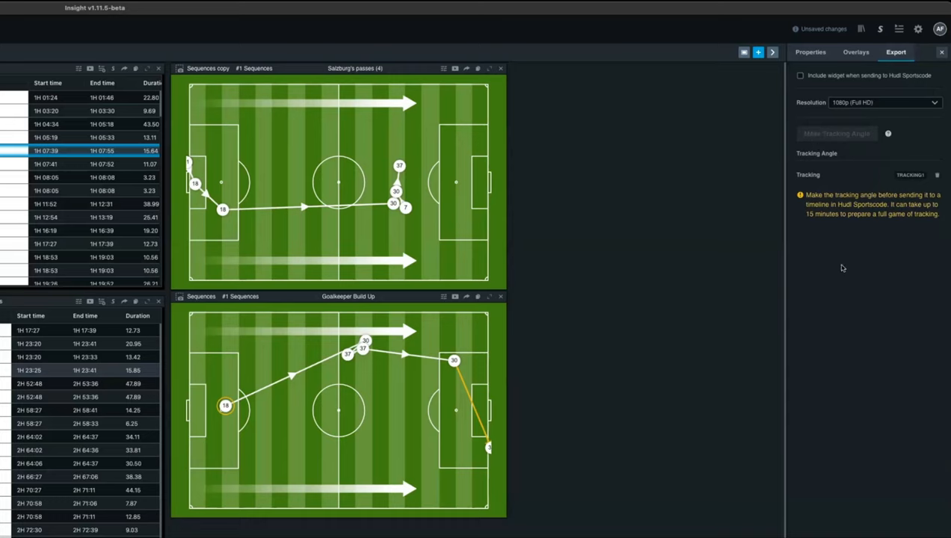
mouse_move(638, 296)
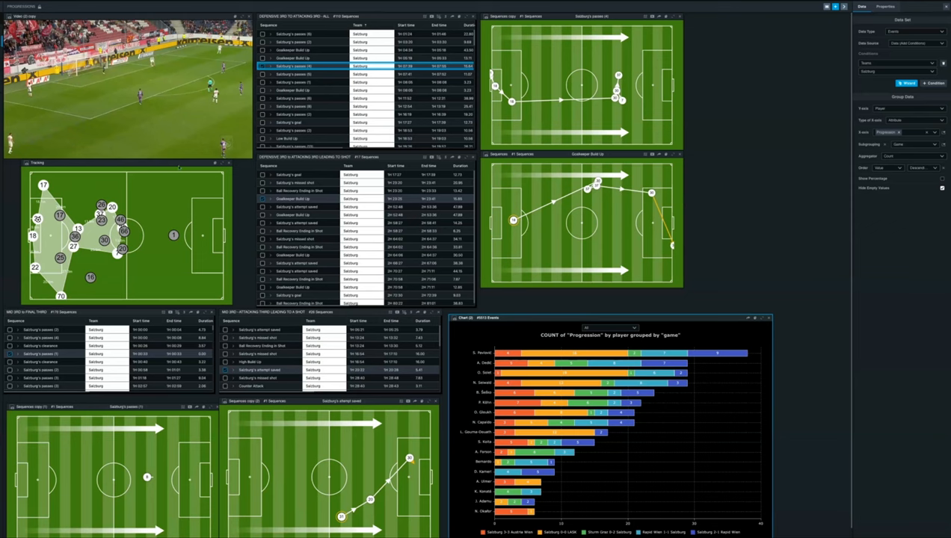
- Check the widget's display properties, then switch to the Finishing dashboard
click(886, 6)
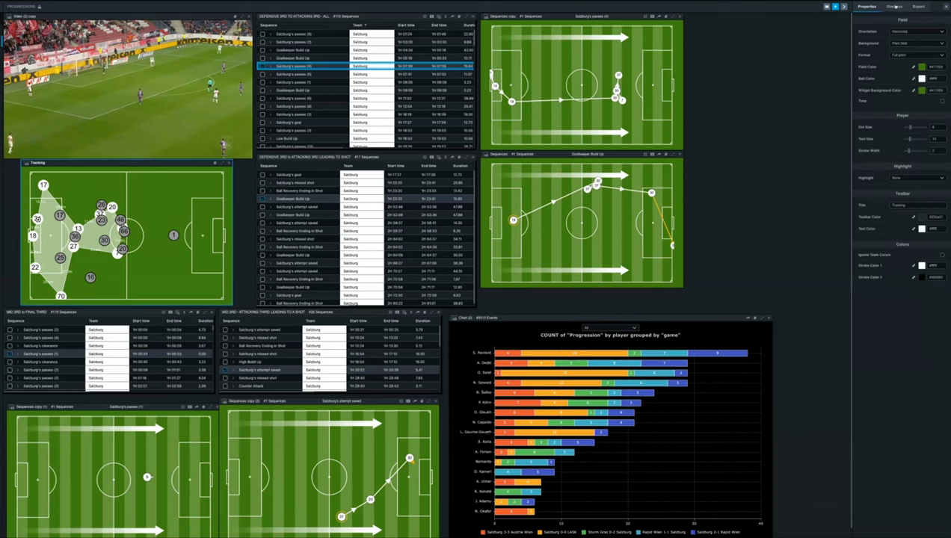
click(894, 6)
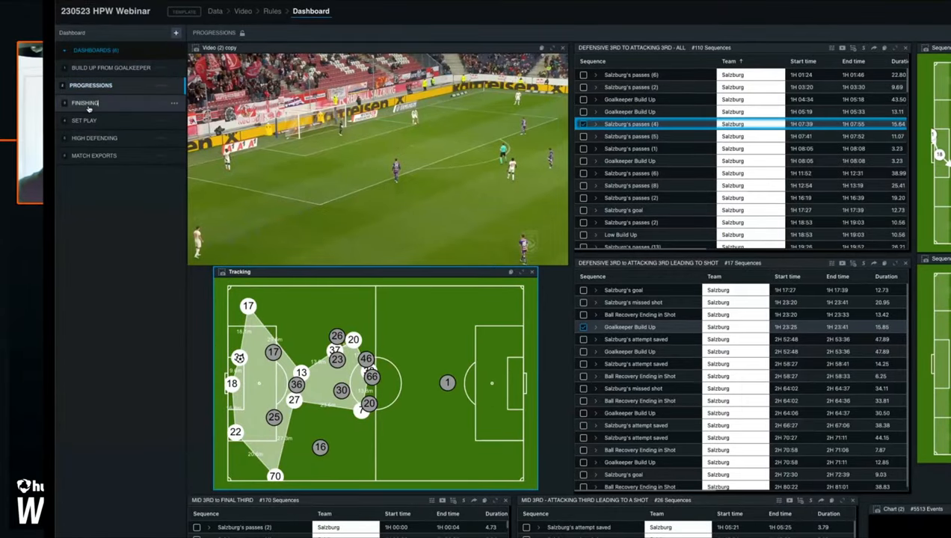
click(86, 102)
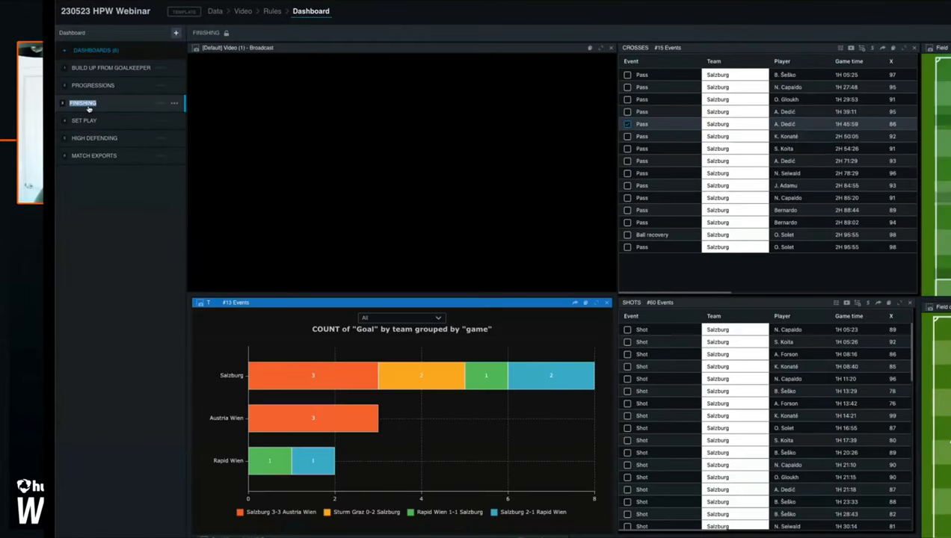